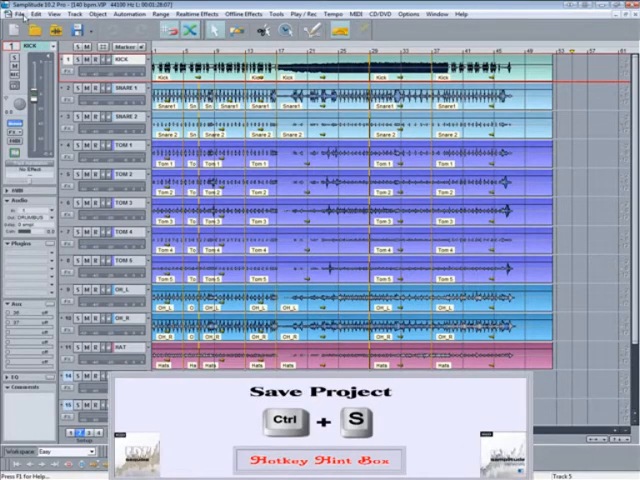
Review used wave projects in Project Status and choose Copy files to collect them
click(12, 14)
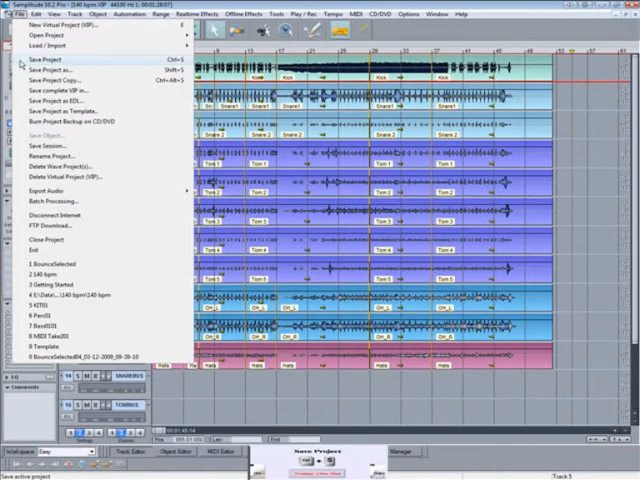
mouse_move(52, 70)
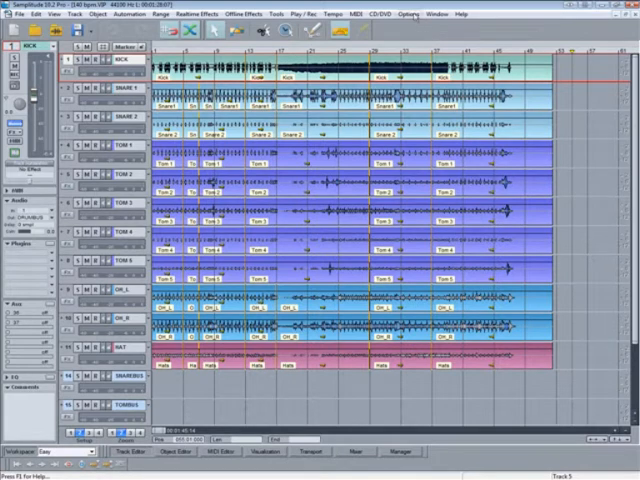
click(414, 12)
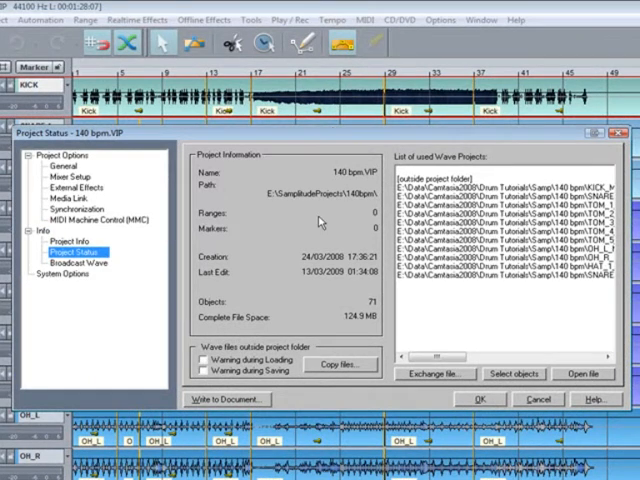
mouse_move(328, 408)
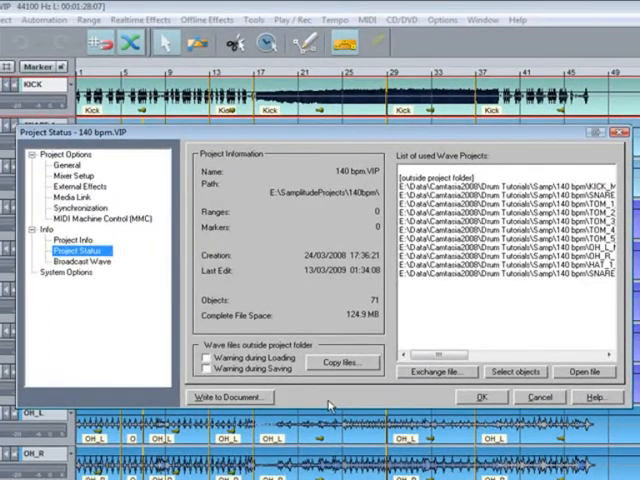
click(340, 362)
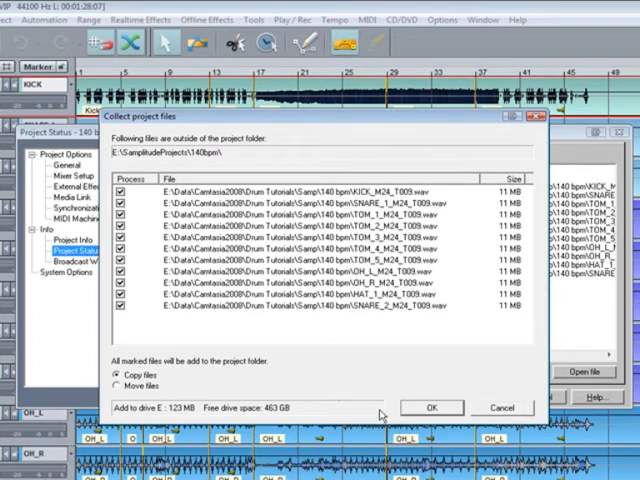
Copy the externally stored wave files into the project folder
click(426, 408)
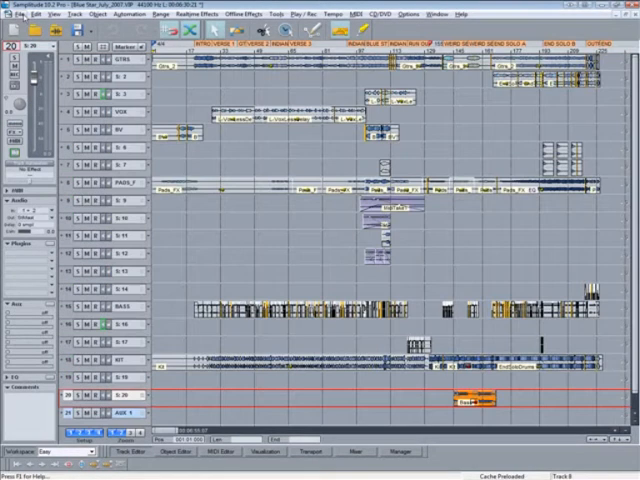
Bring up the File menu with the Save complete VIP and backup commands
click(18, 28)
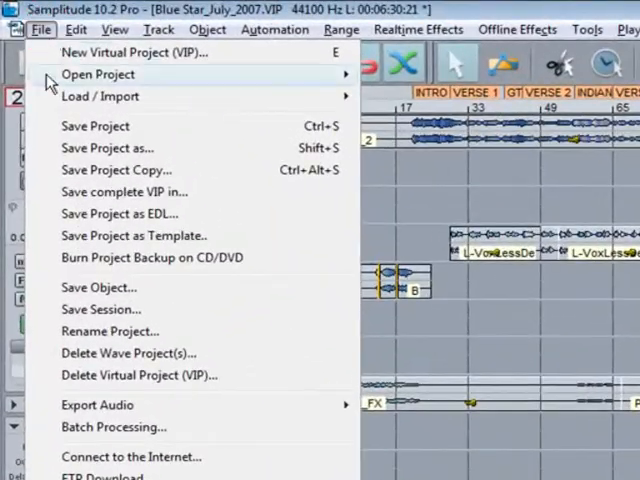
mouse_move(120, 192)
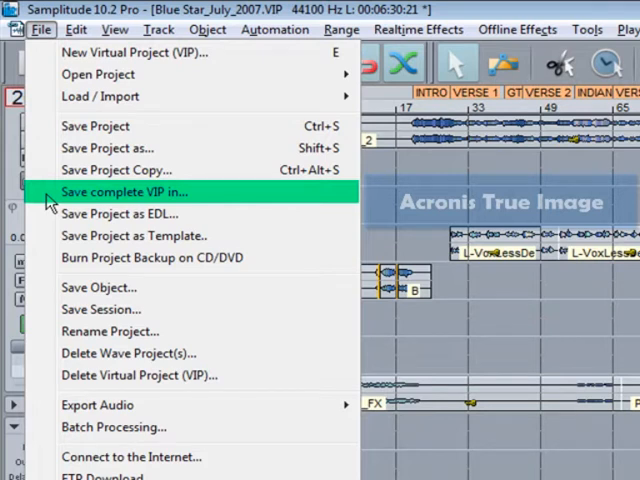
mouse_move(150, 256)
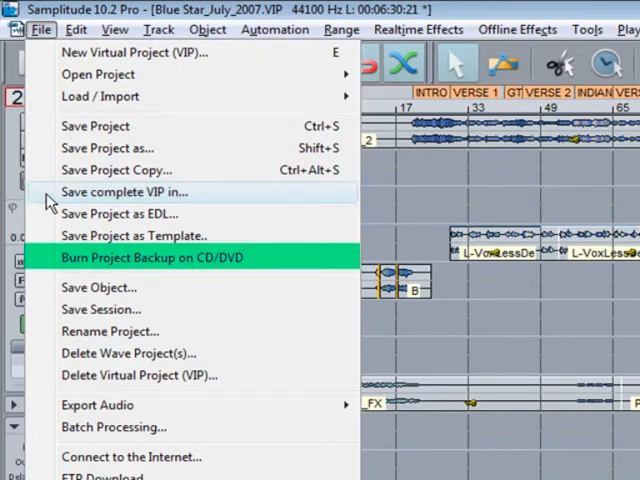
mouse_move(52, 262)
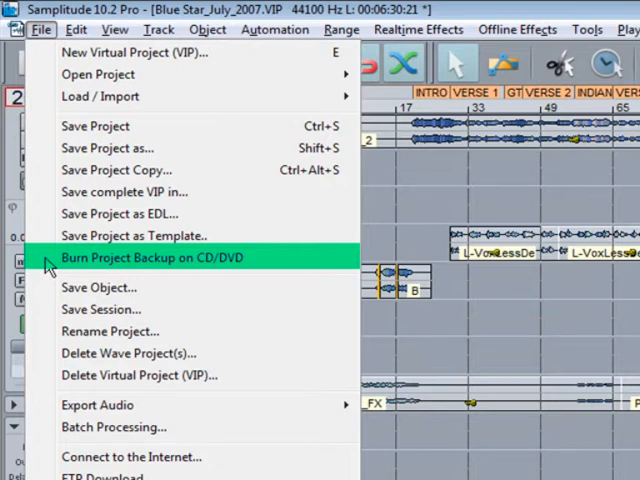
mouse_move(120, 192)
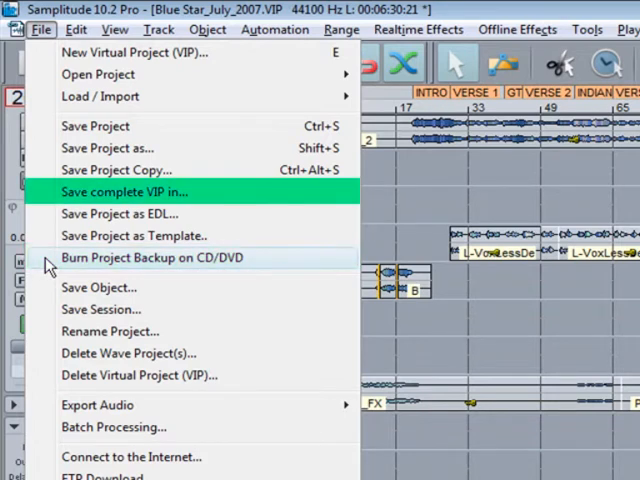
mouse_move(48, 196)
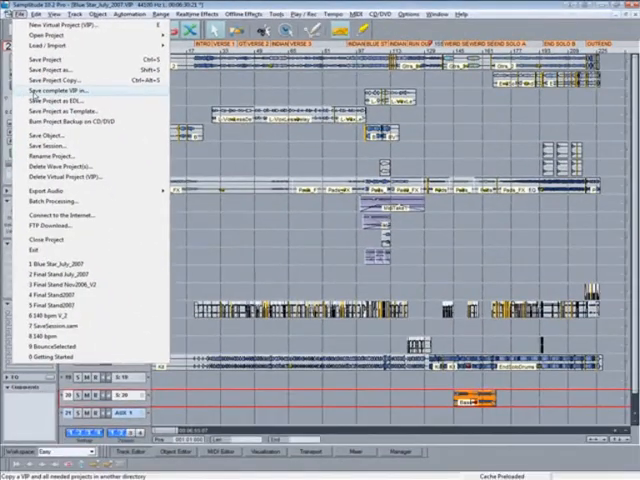
Start Save complete VIP in... and include unfreeze data in the copy
click(62, 92)
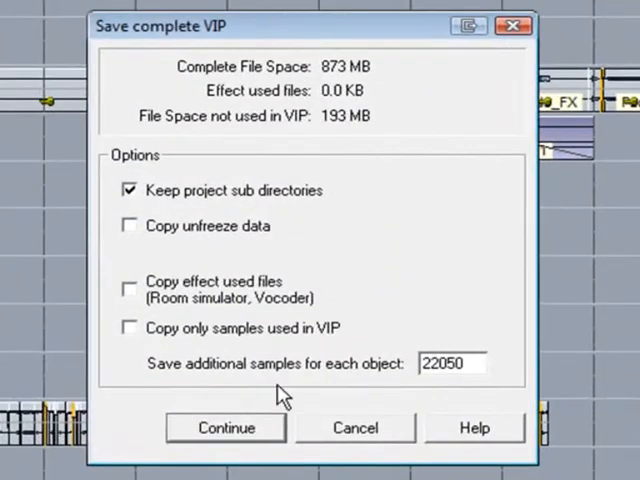
mouse_move(160, 250)
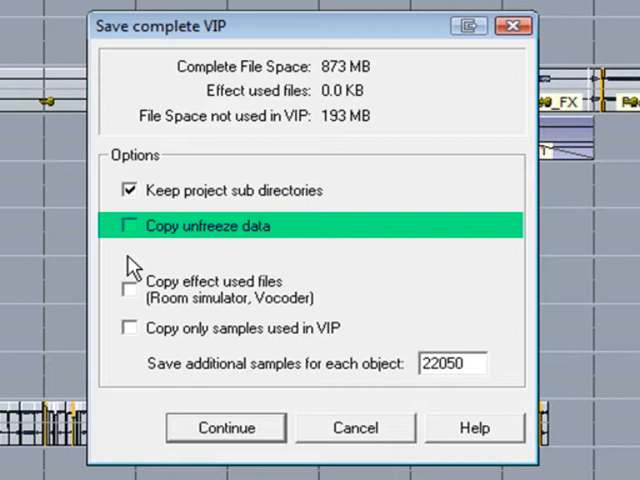
mouse_move(136, 258)
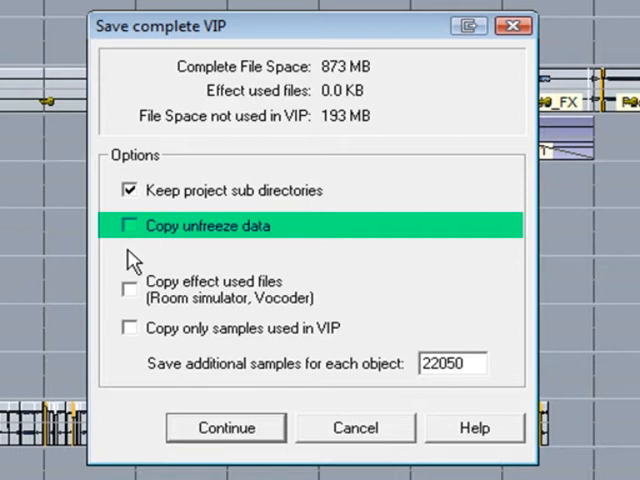
click(128, 224)
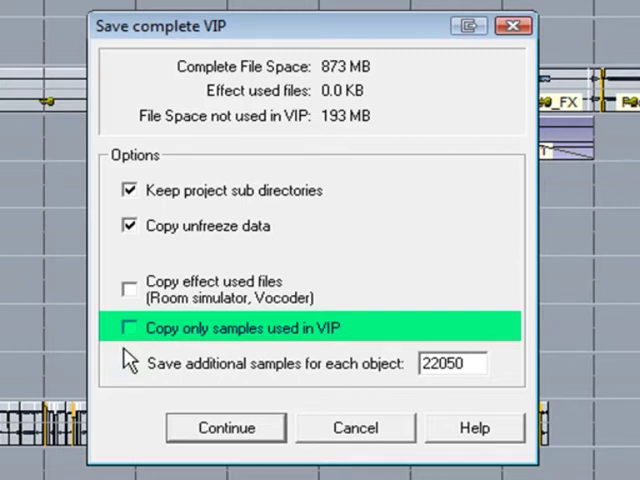
Enable Copy only samples used in VIP for the complete project copy
click(128, 328)
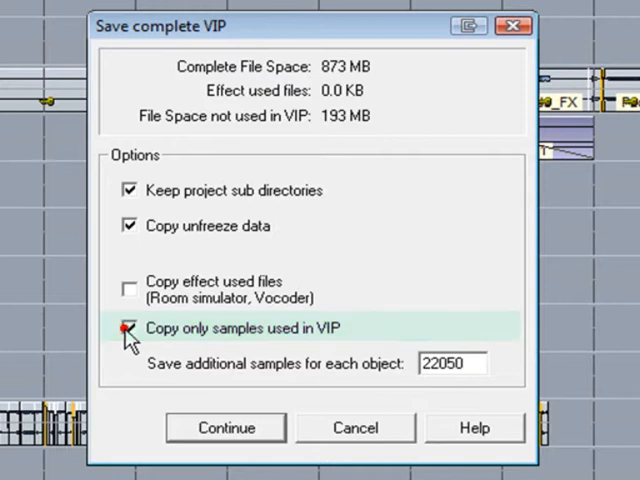
click(130, 328)
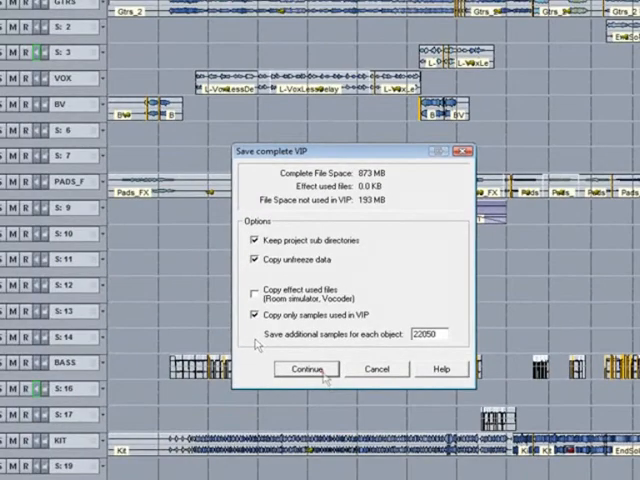
Set a new BlueStar folder on drive E as the destination and create it
click(304, 368)
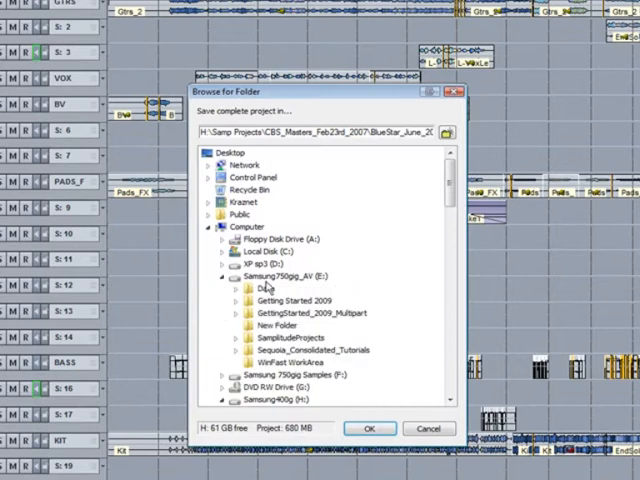
click(284, 276)
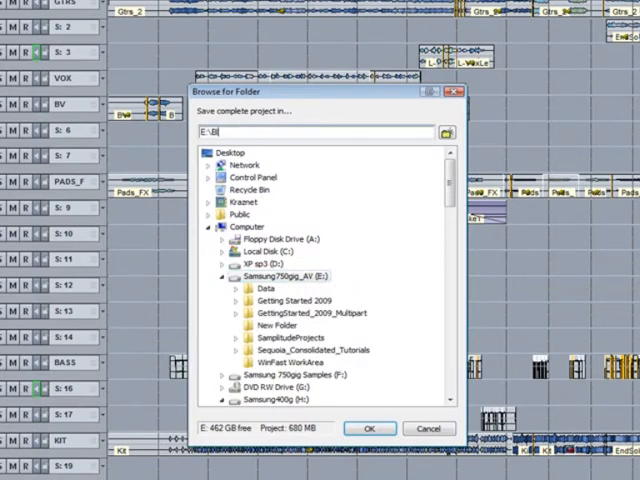
text(lueSta)
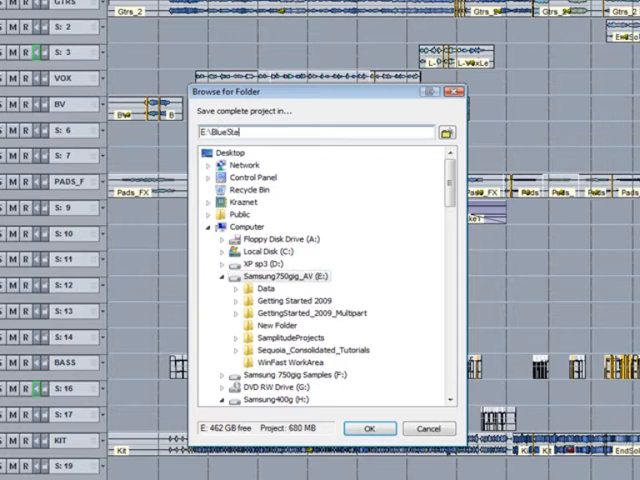
click(368, 428)
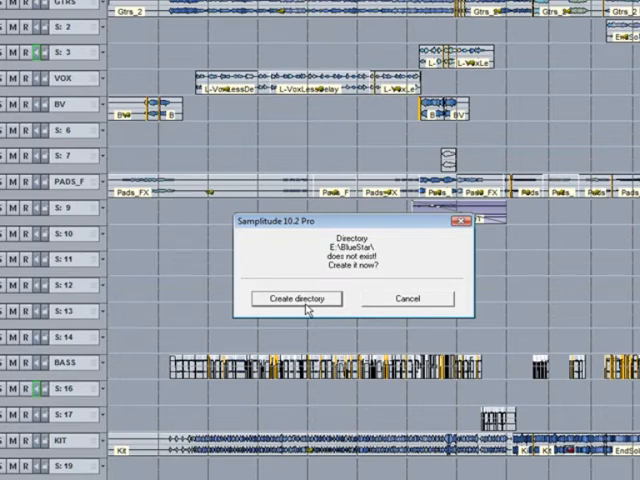
click(292, 298)
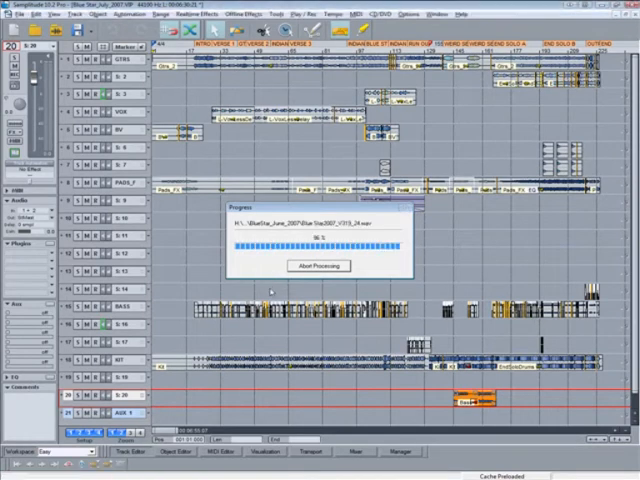
Start another Save complete VIP keeping sub directories and only used samples
click(32, 16)
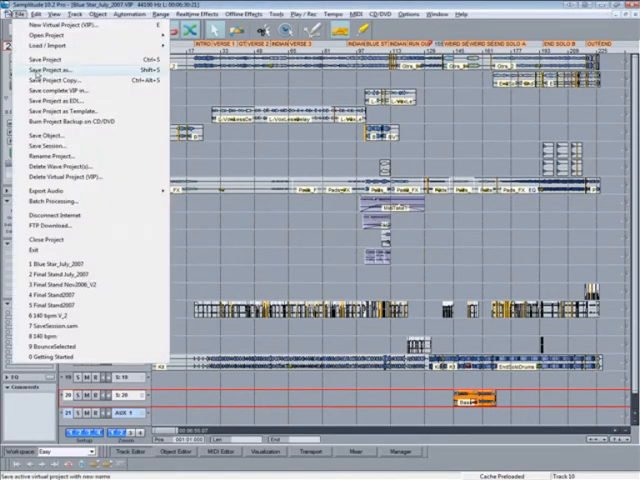
click(50, 70)
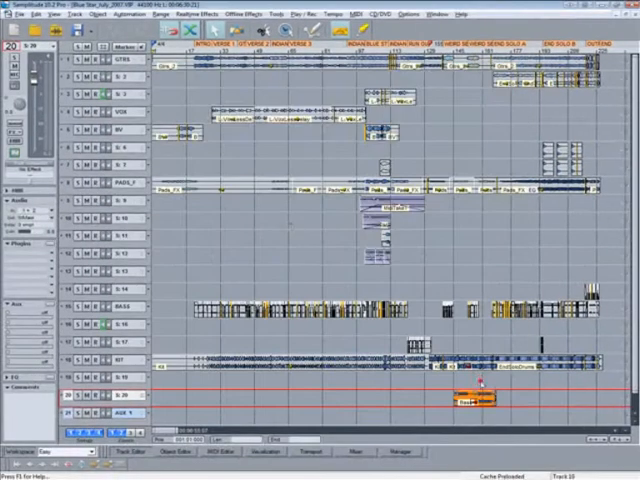
click(20, 16)
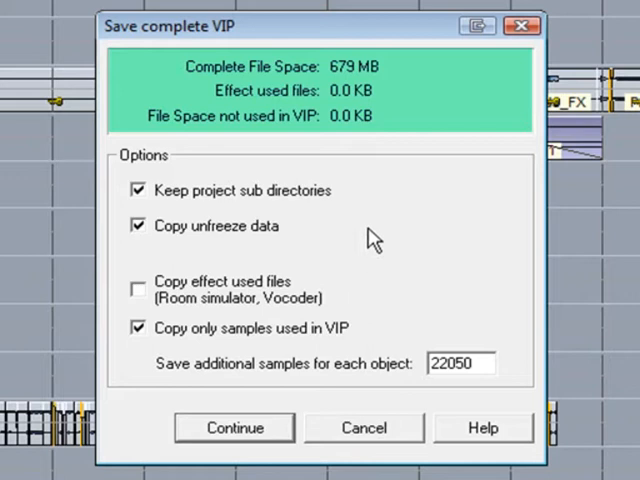
mouse_move(332, 158)
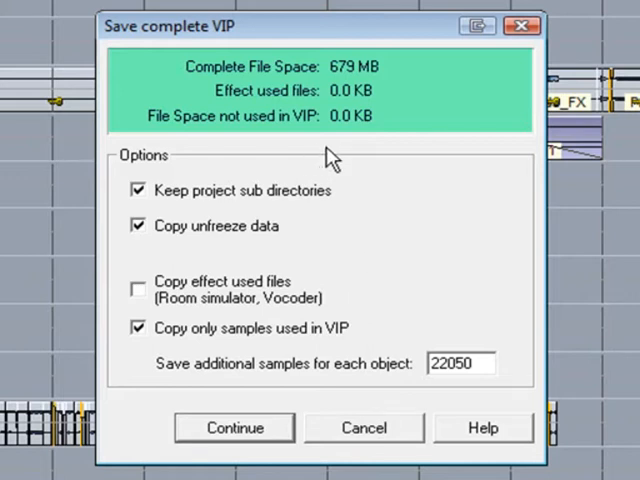
mouse_move(412, 174)
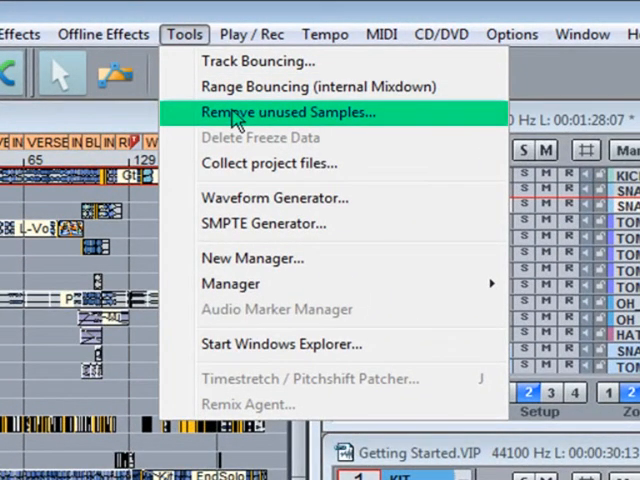
Run Remove unused Samples, stripping 211 MB of unused audio from the project files
click(288, 112)
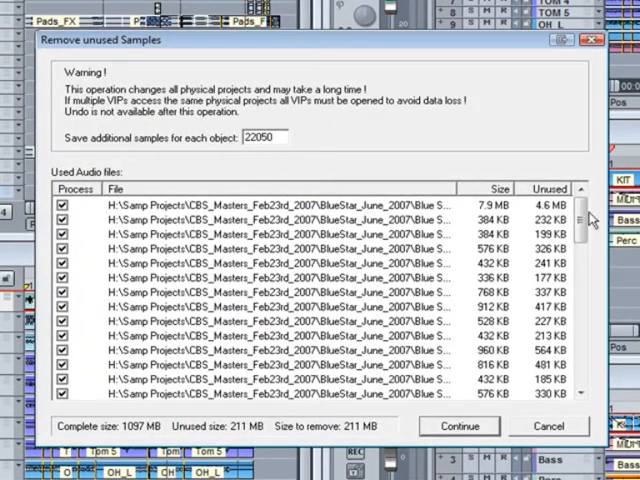
scroll(down, 3)
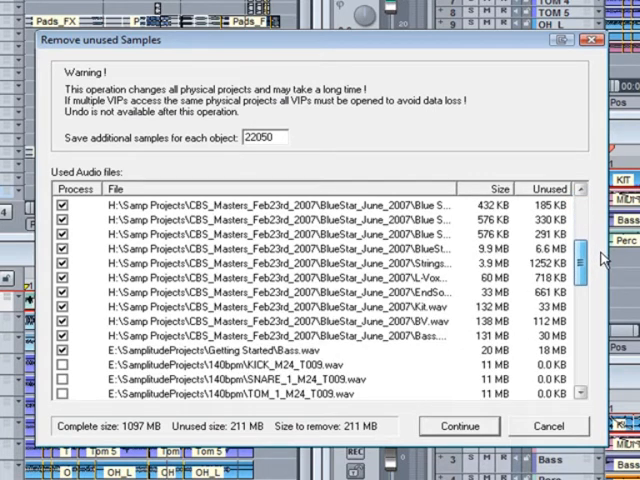
scroll(down, 3)
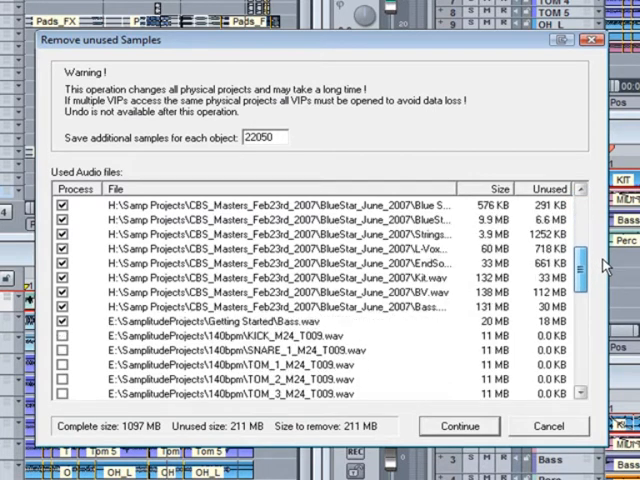
scroll(down, 3)
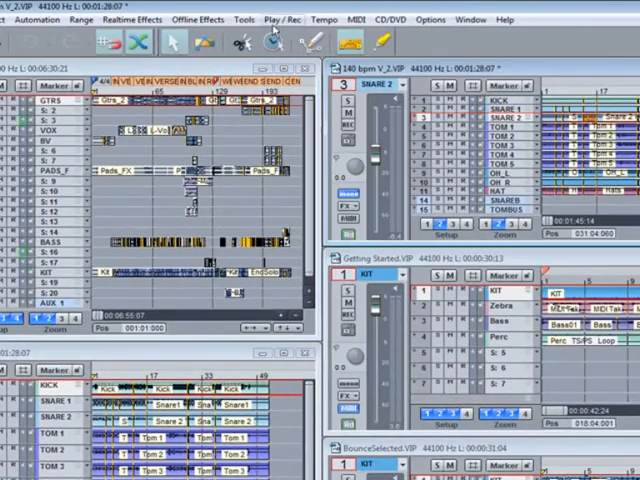
Activate the Getting Started VIP window and bring up its Tools menu
click(236, 14)
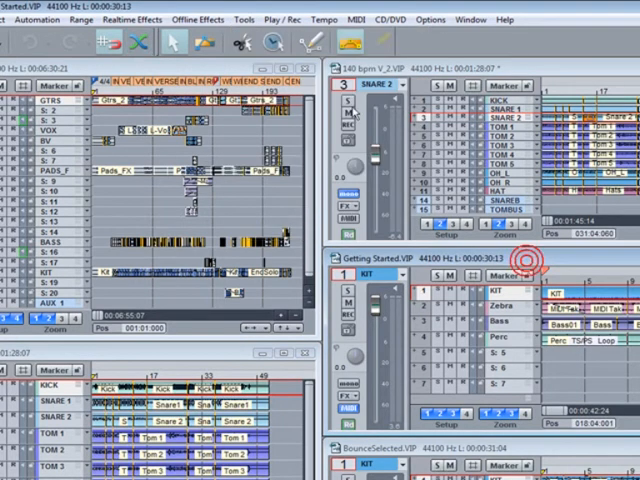
click(232, 18)
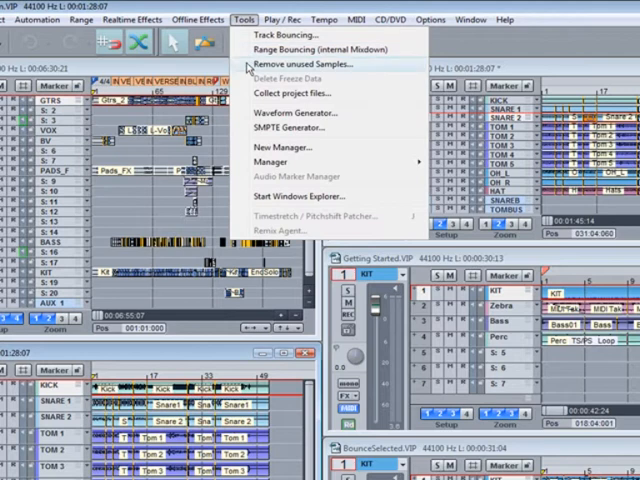
click(290, 92)
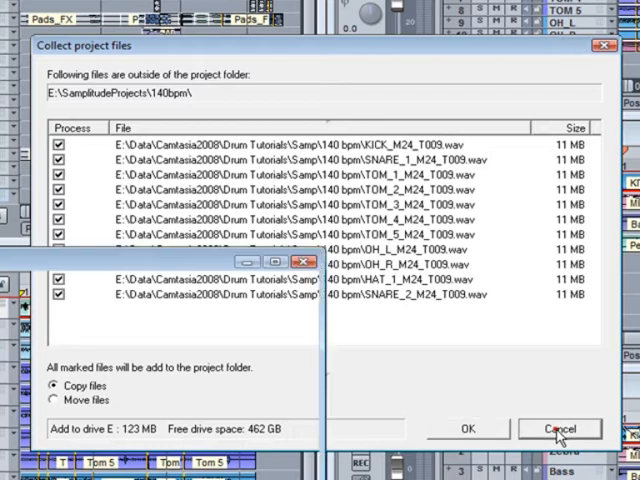
click(576, 428)
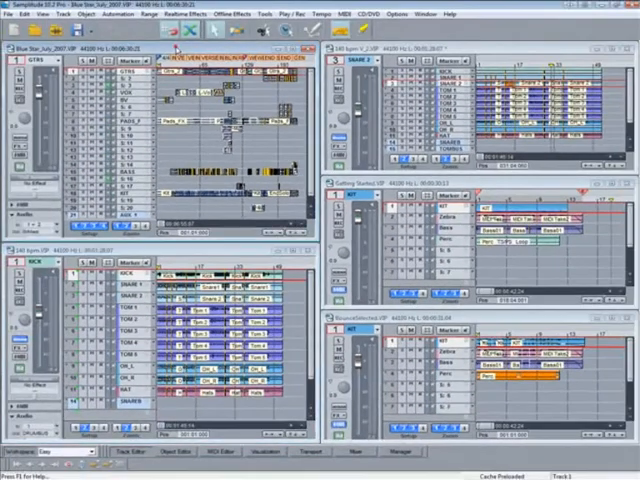
click(264, 12)
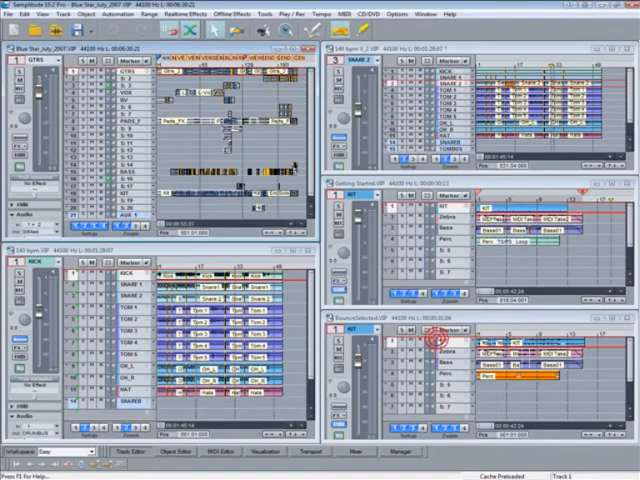
click(8, 28)
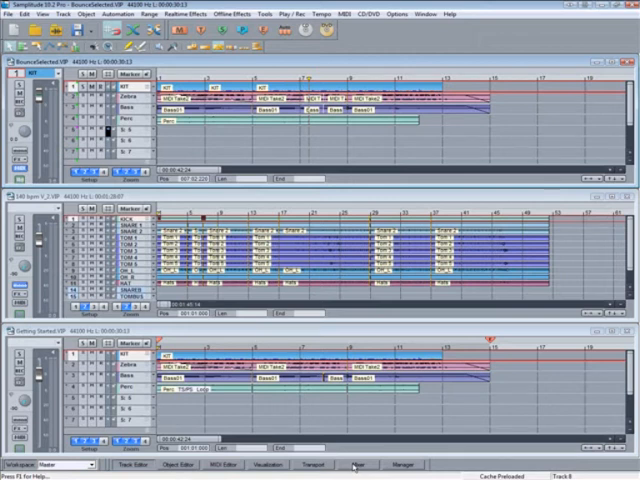
click(356, 466)
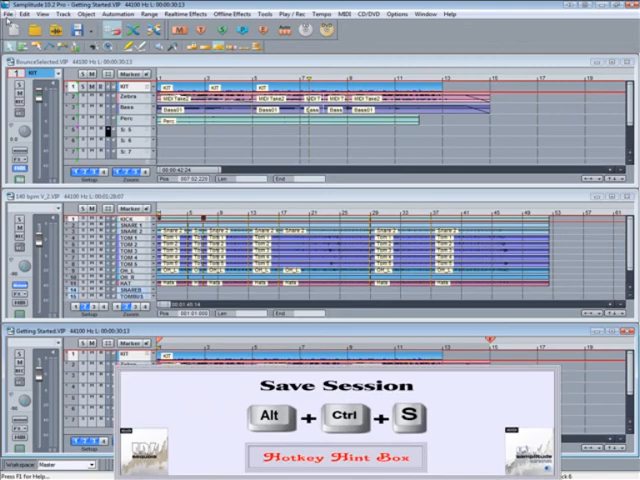
Save the window arrangement as a SAM session in Getting Started, overwriting the existing file
click(16, 16)
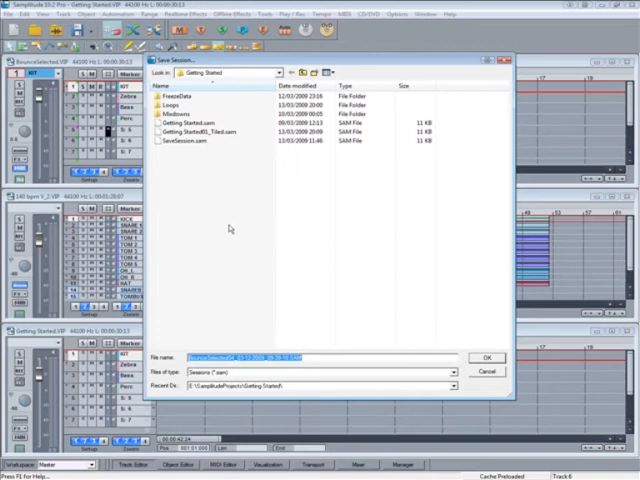
click(484, 356)
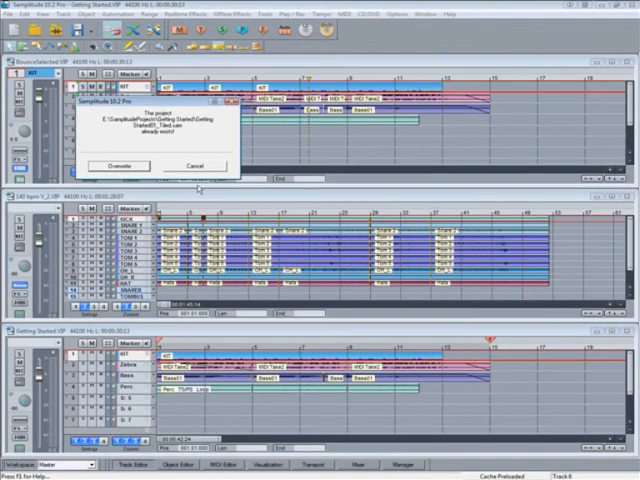
click(116, 166)
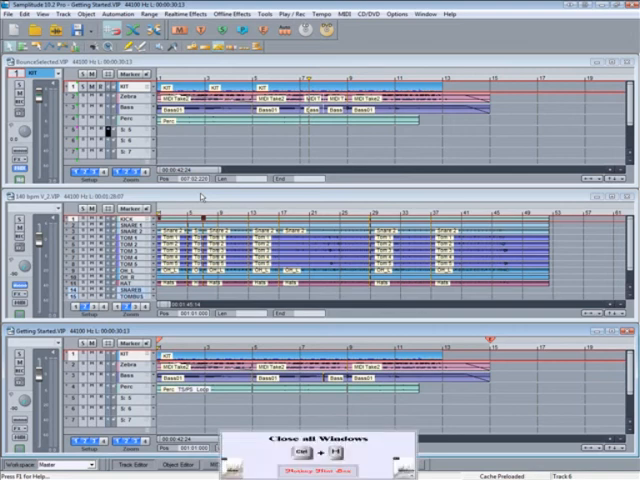
Close every open project window with Ctrl+H and reach the File commands with recent projects
key(ctrl+h)
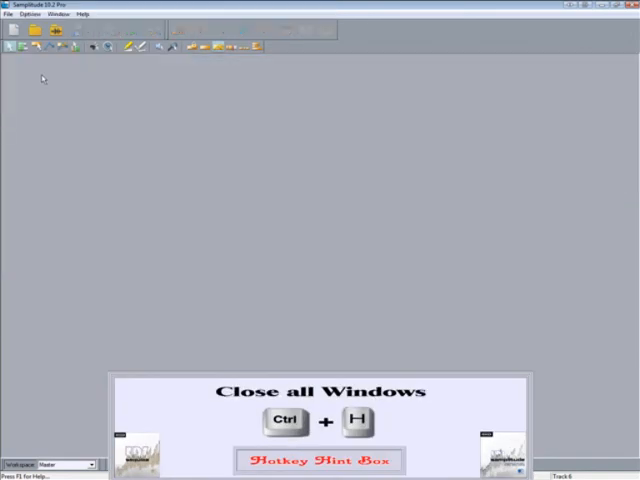
click(8, 16)
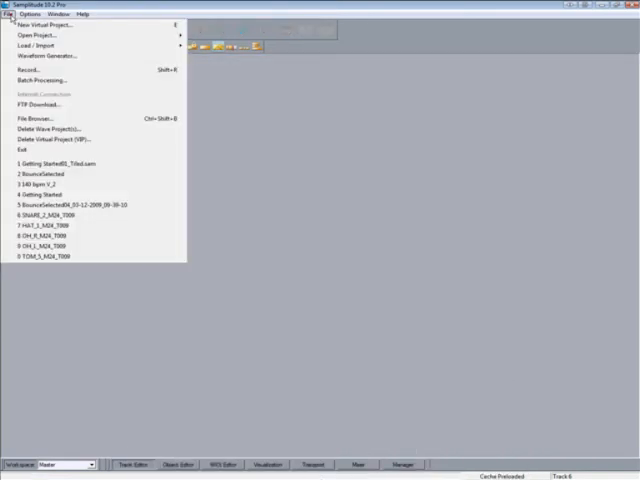